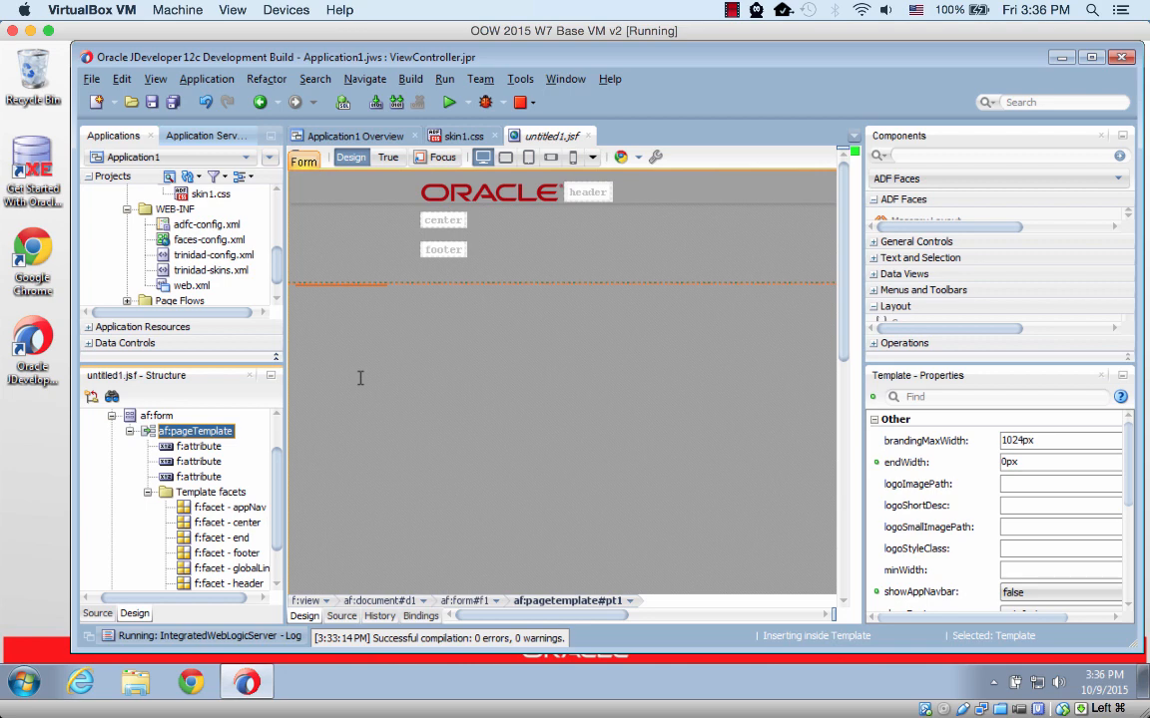
pyautogui.moveTo(503, 511)
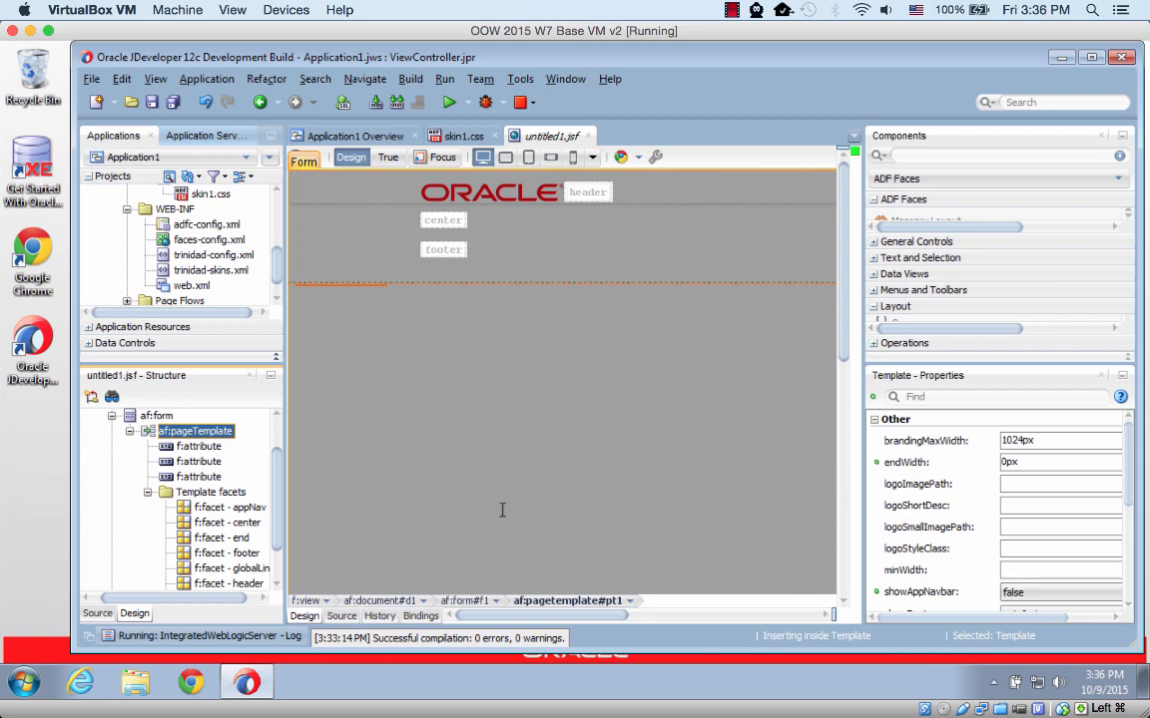
pyautogui.moveTo(503, 511)
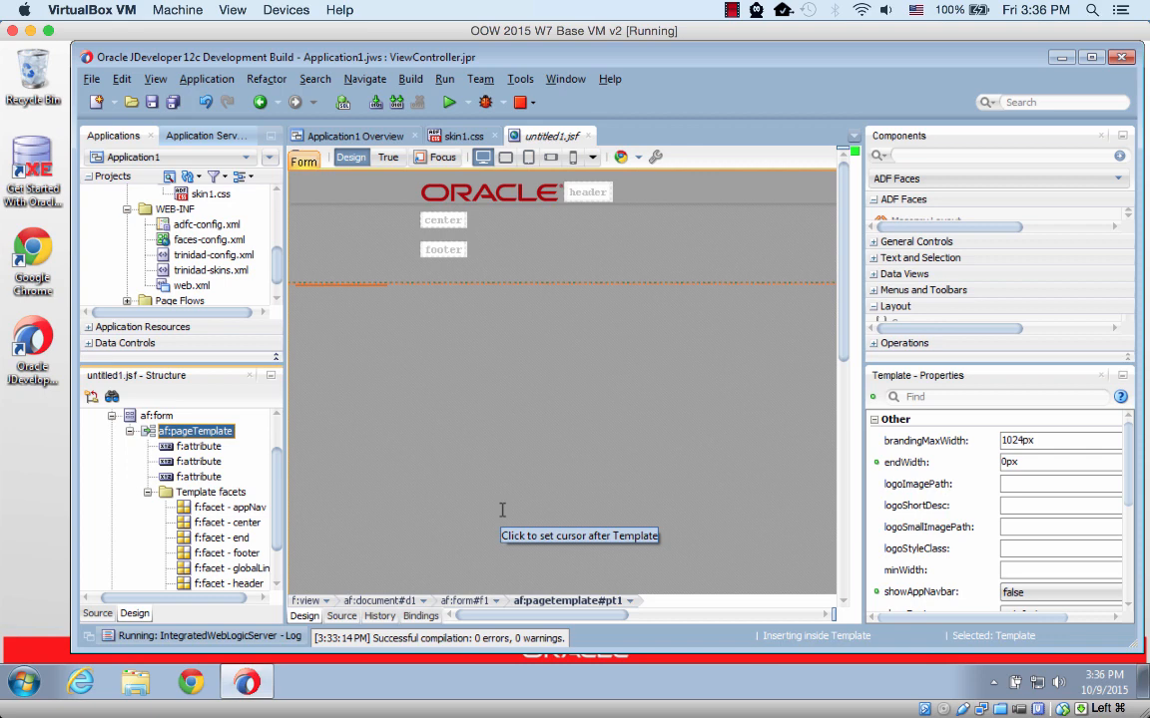
pyautogui.moveTo(503, 511)
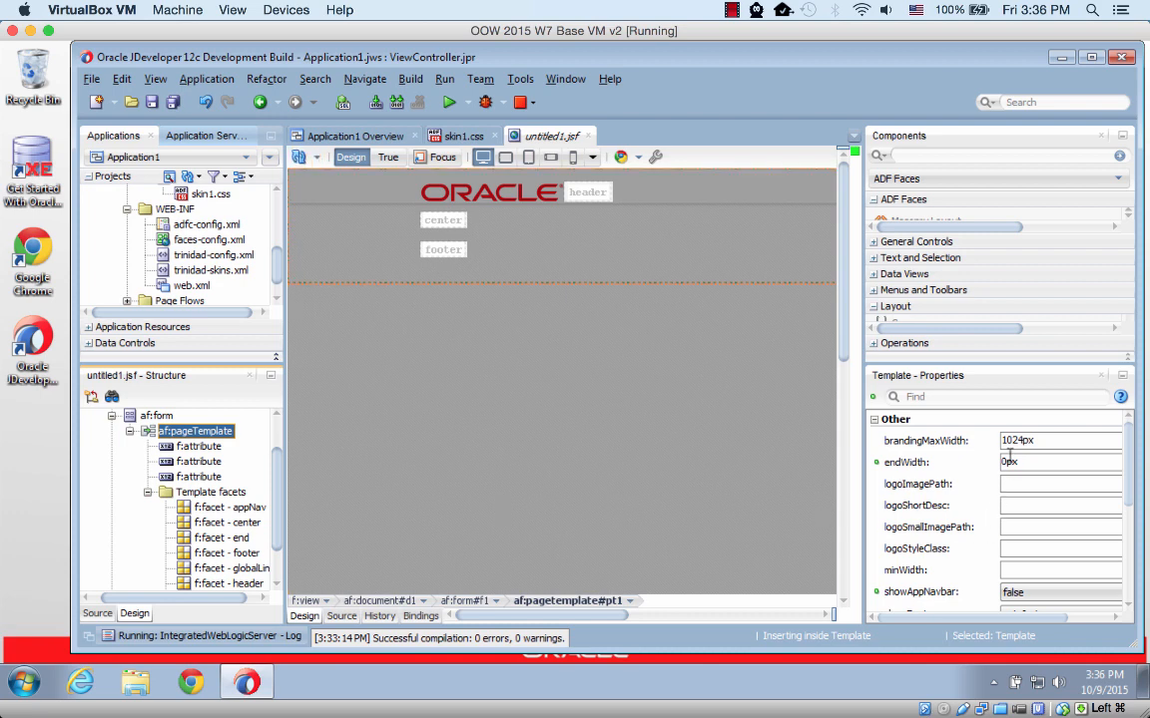
# Place a masonry layout in the center facet and drop panel group layouts inside it as tiles.
pyautogui.scroll(-3)
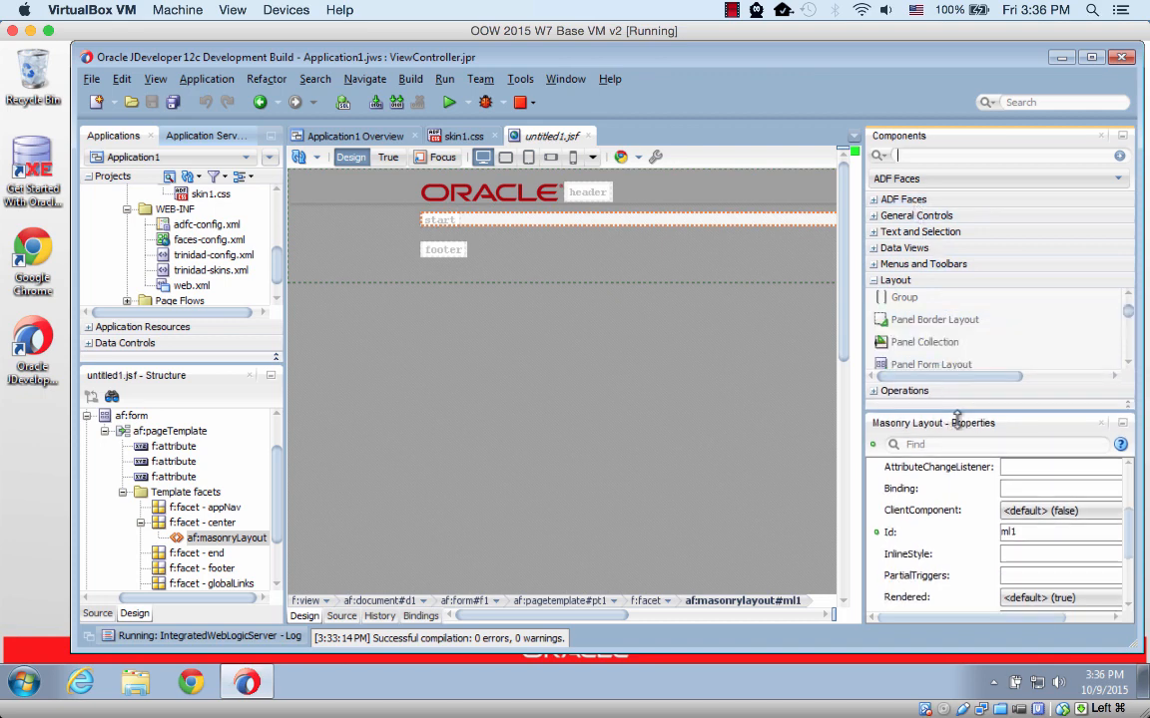
pyautogui.moveTo(920, 341)
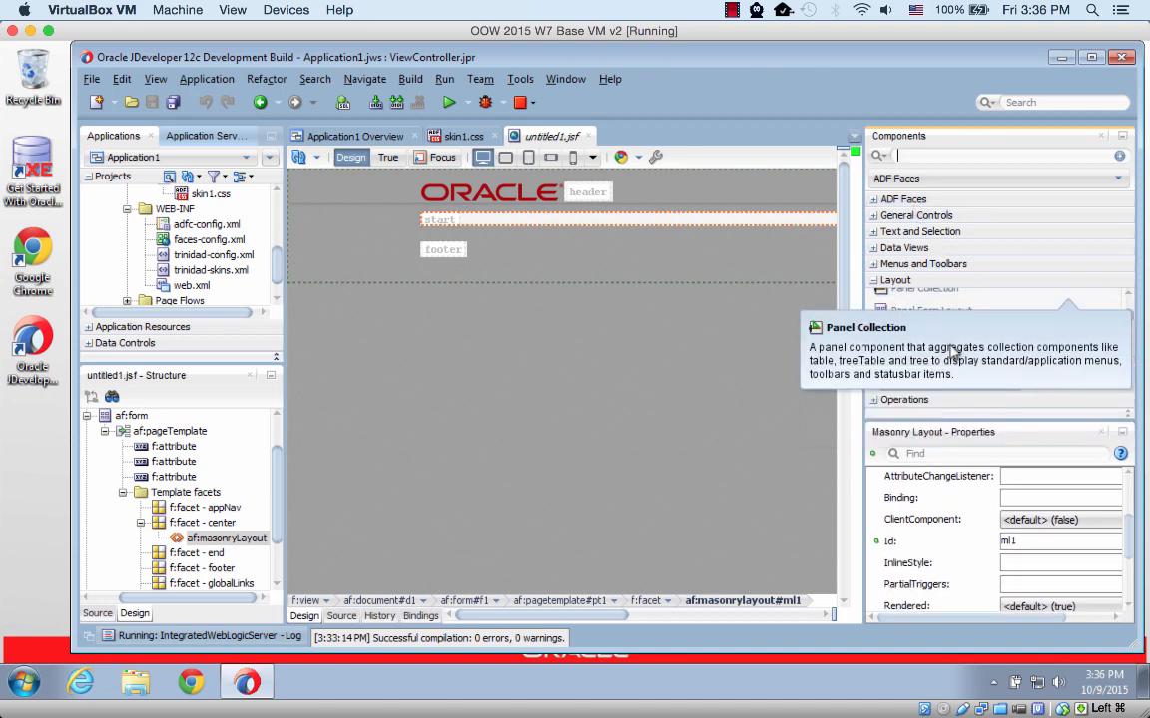
pyautogui.moveTo(1044, 370)
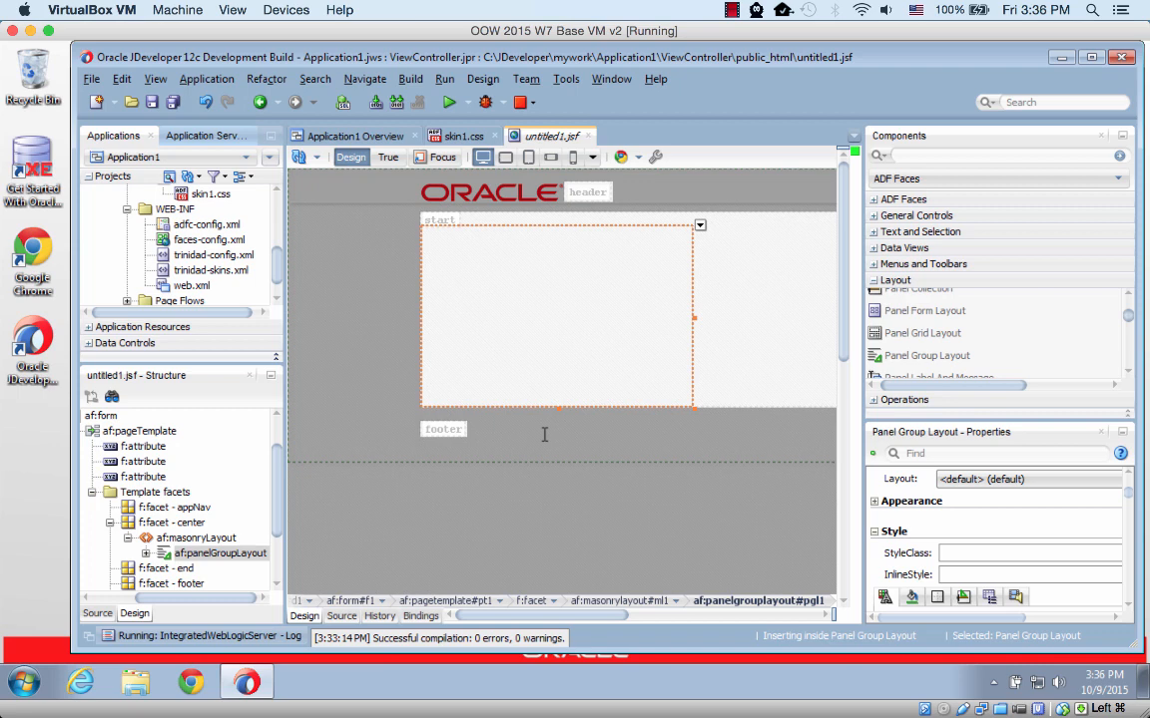
pyautogui.click(196, 538)
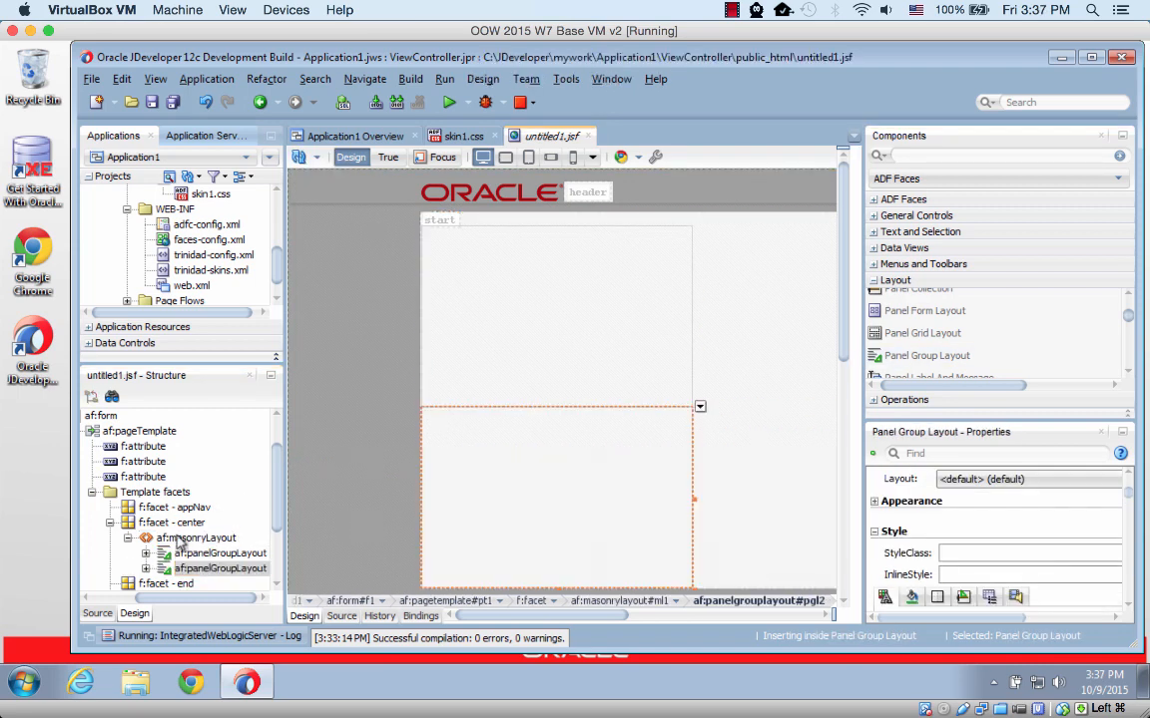
pyautogui.click(196, 539)
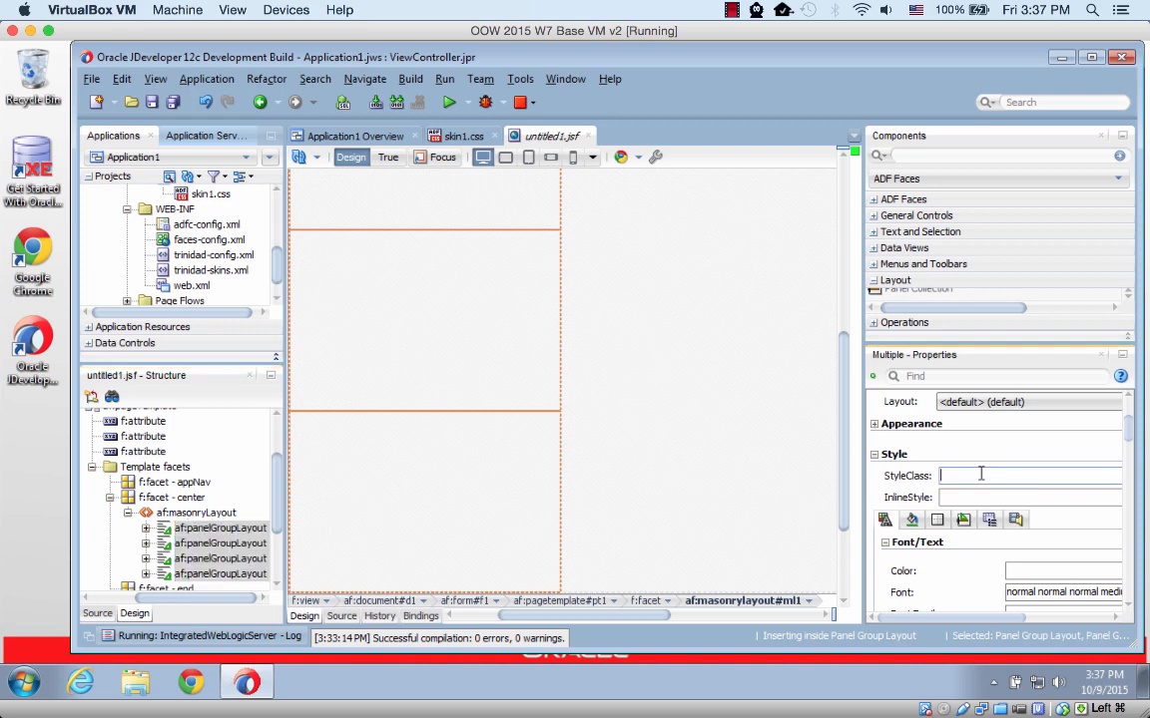
# Set StyleClass 'AFMasonryTileSize2x2 tileStyle' on the selected tile panels and save the page.
pyautogui.write('AFM')
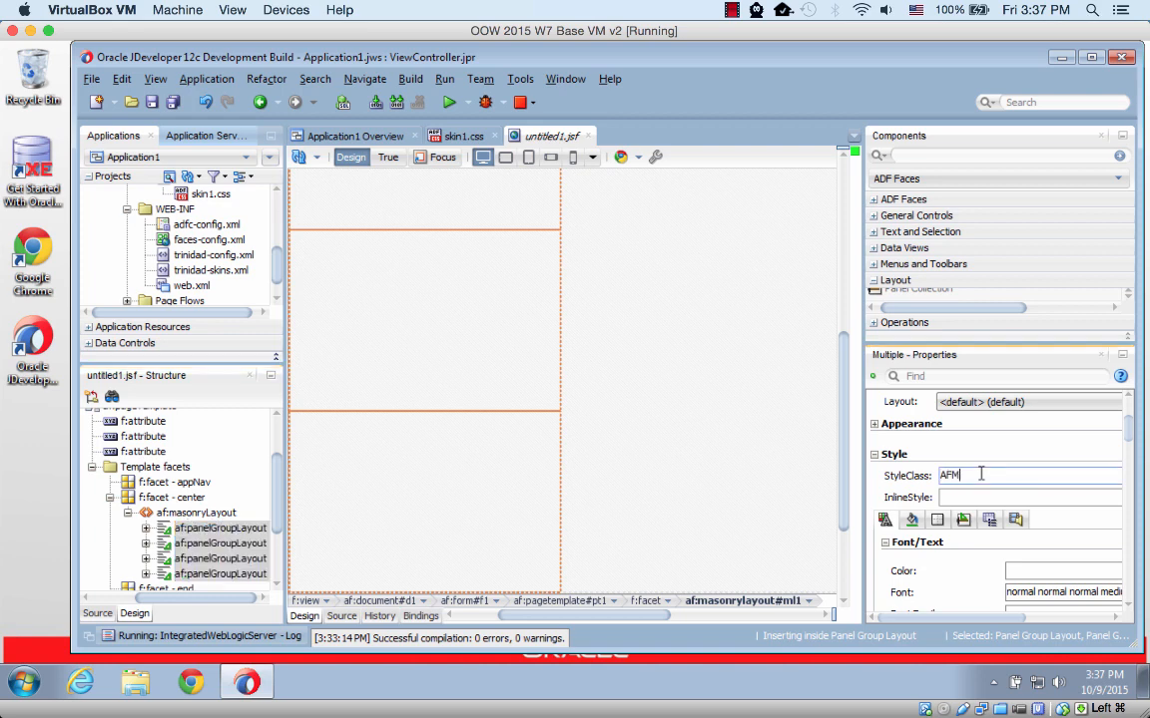
pyautogui.write('asonry')
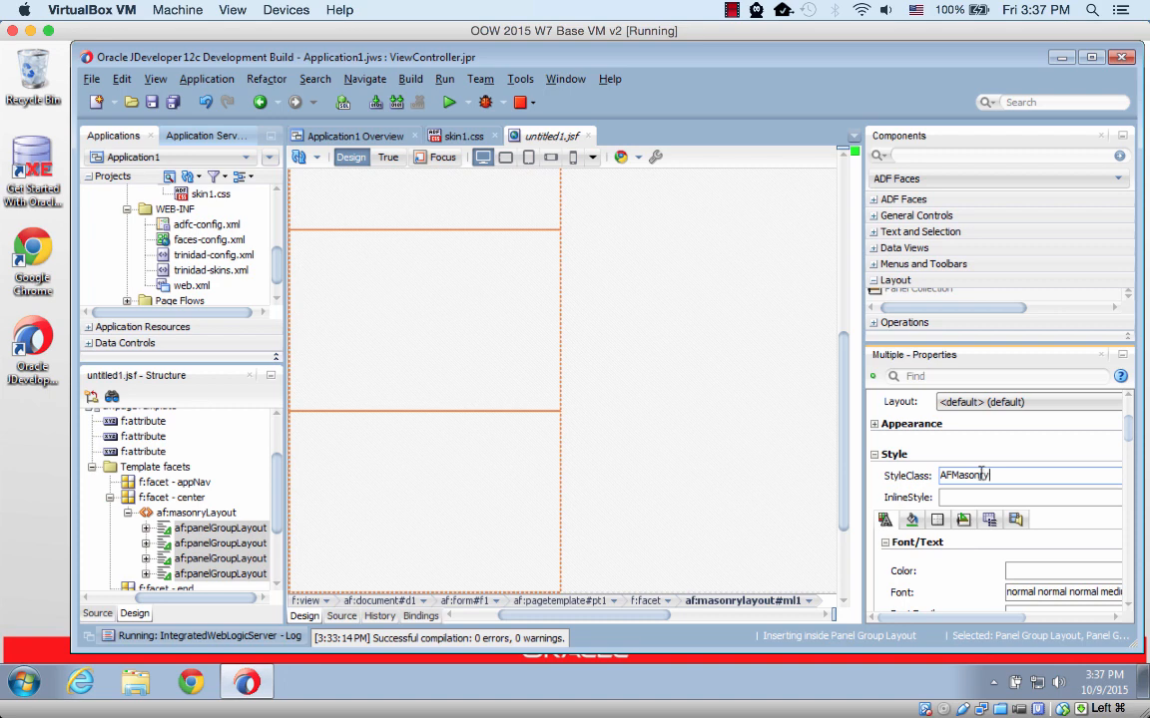
pyautogui.write('TileSiz')
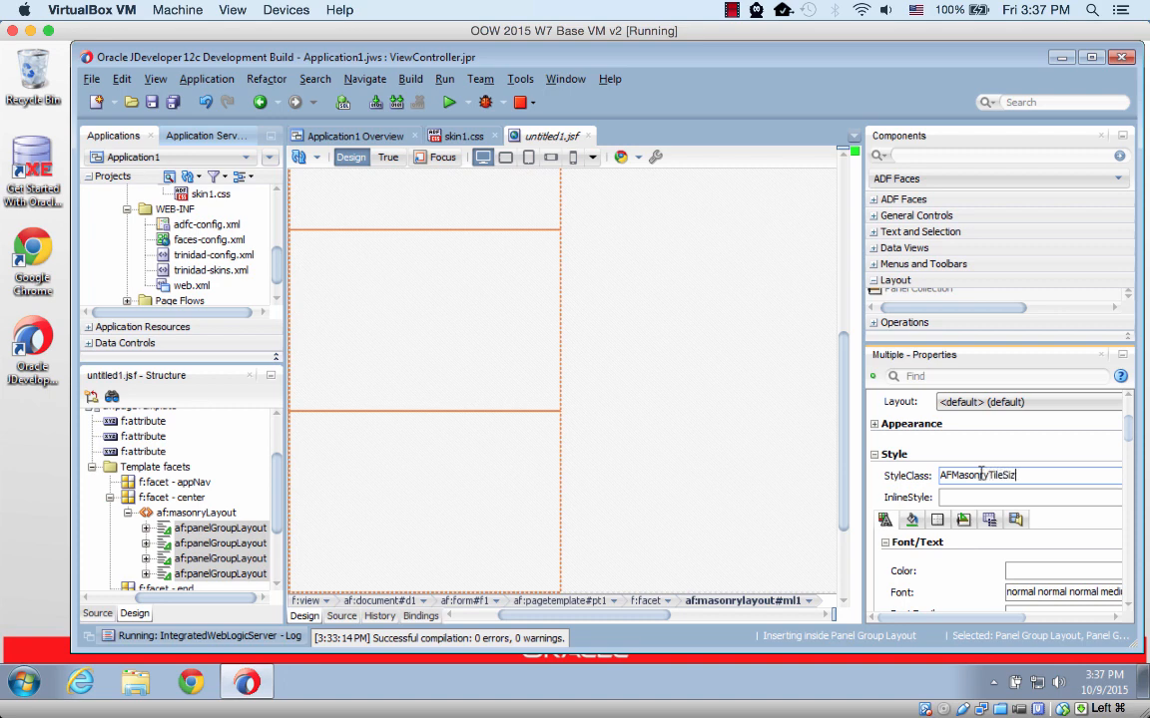
pyautogui.write('e')
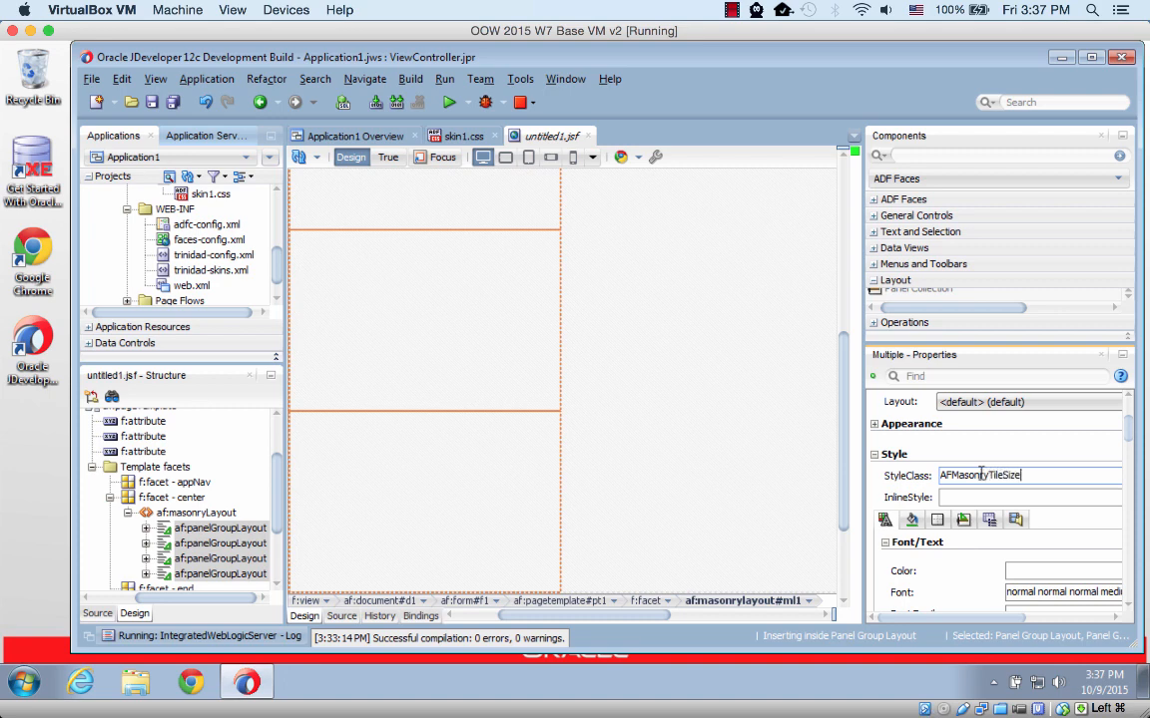
pyautogui.write('2')
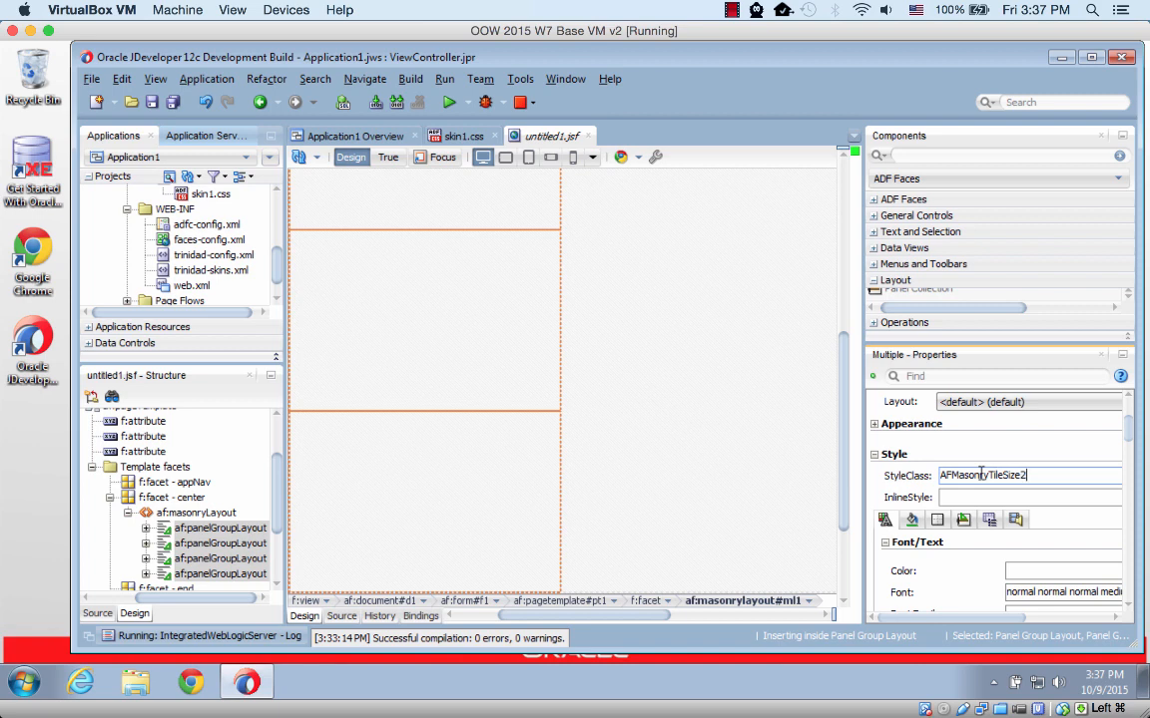
pyautogui.write('x2')
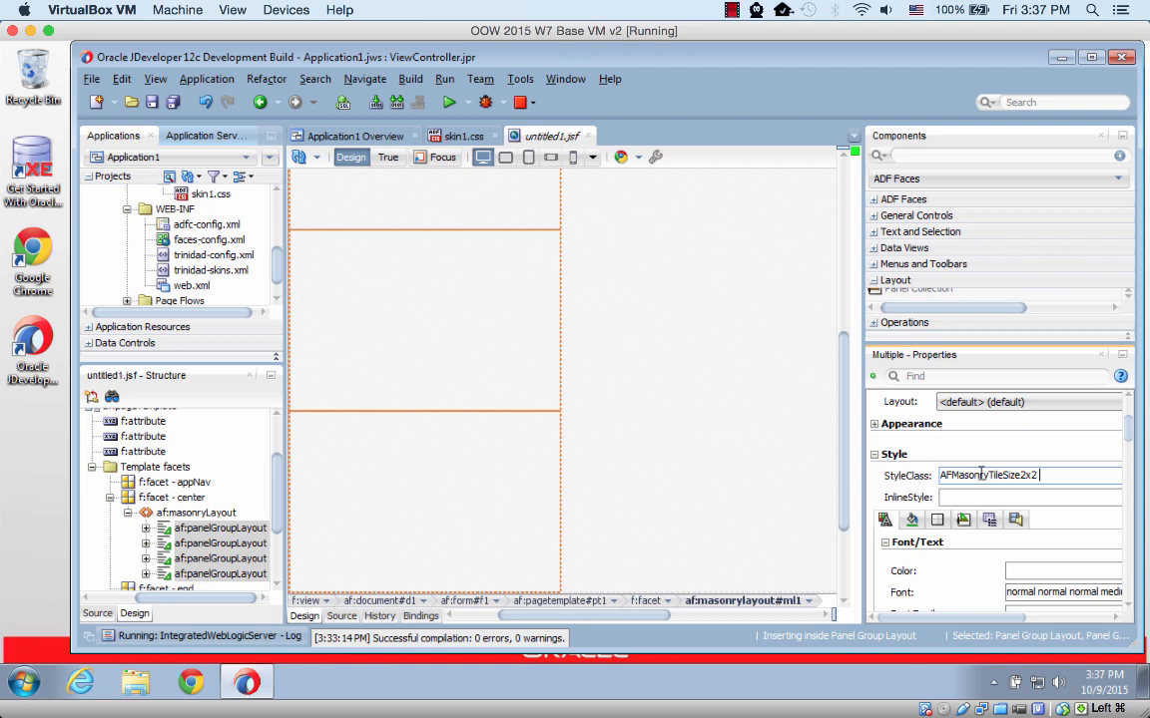
pyautogui.write('tile')
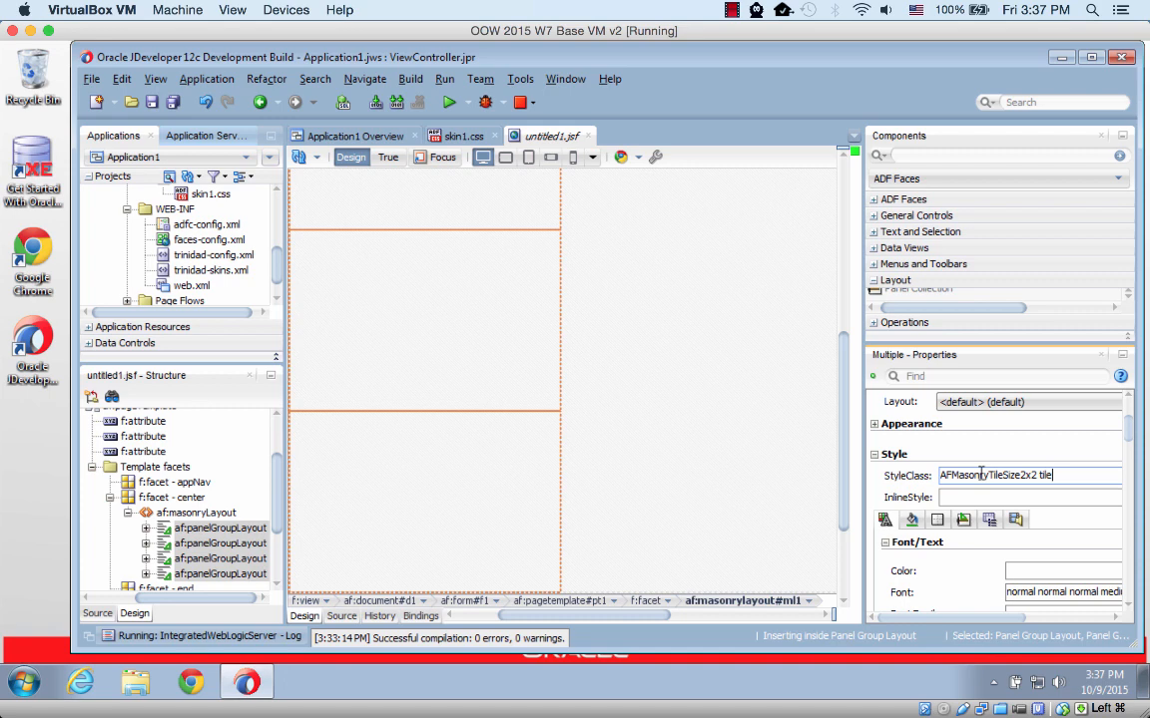
pyautogui.write('Style')
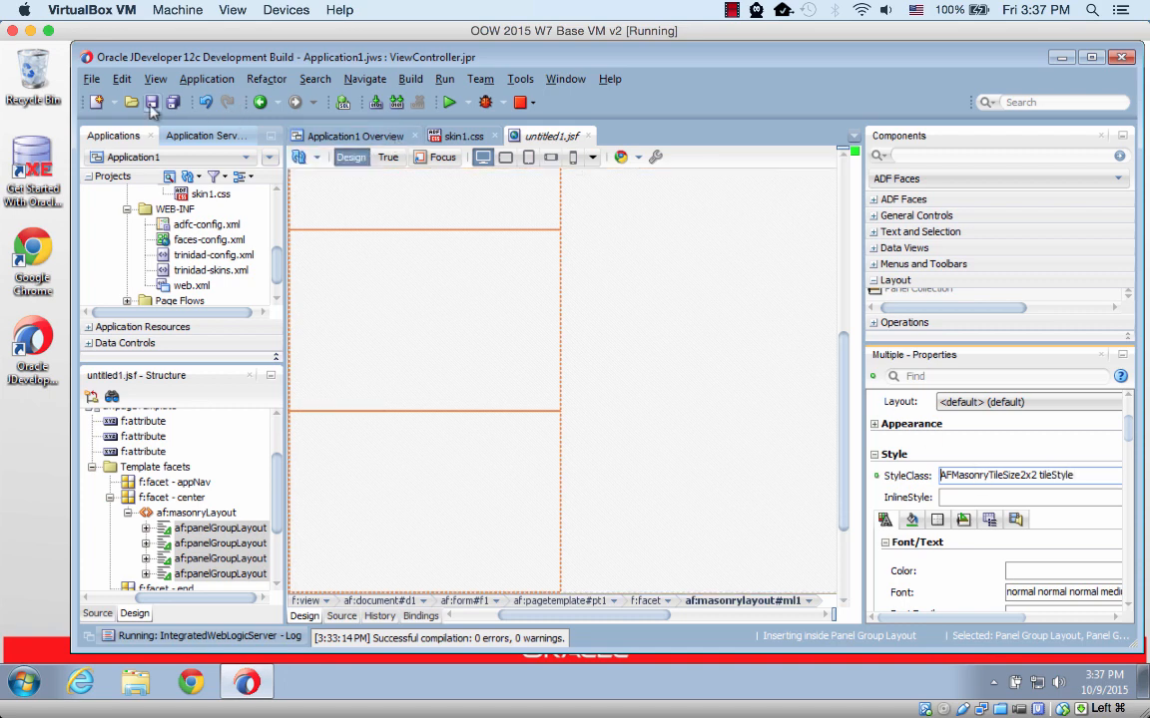
pyautogui.click(152, 102)
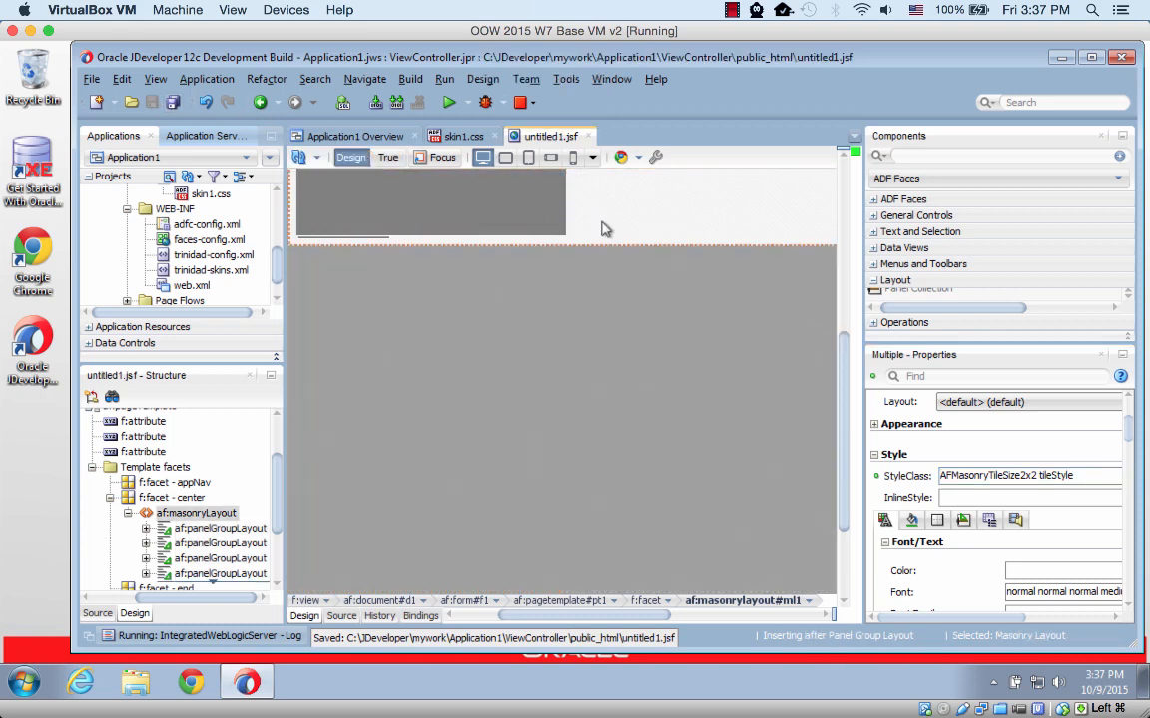
# Run the page from the masonry layout's context menu so it opens in the browser.
pyautogui.rightClick(599, 230)
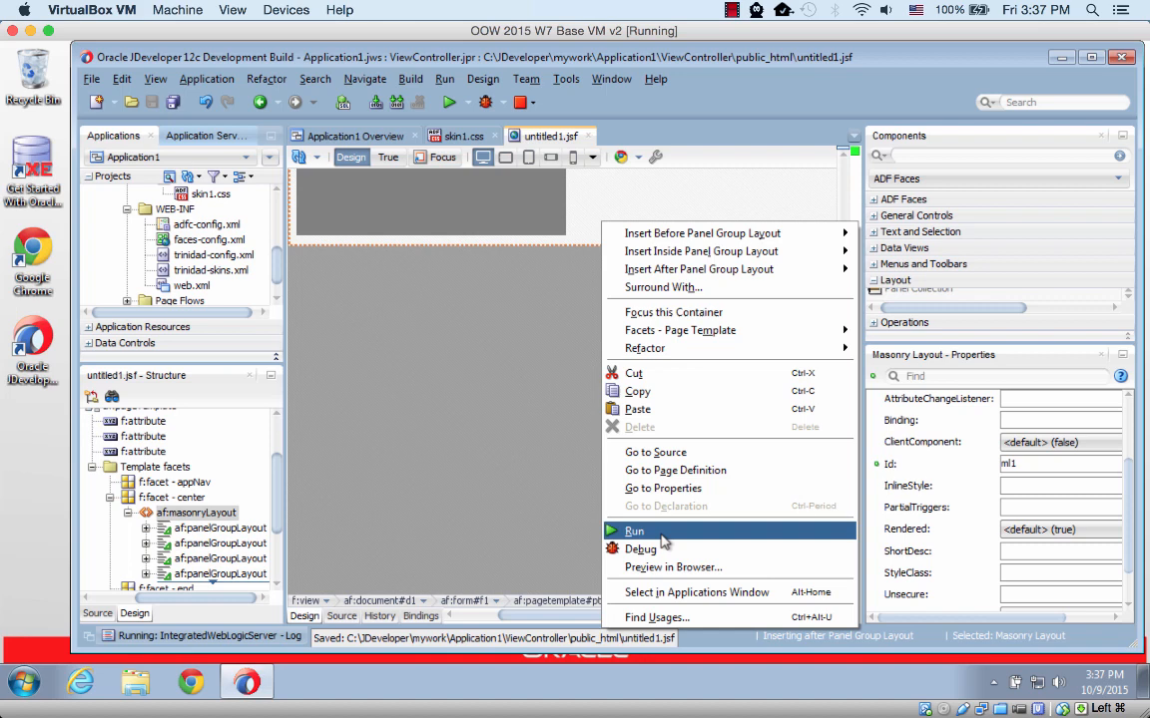
pyautogui.click(634, 531)
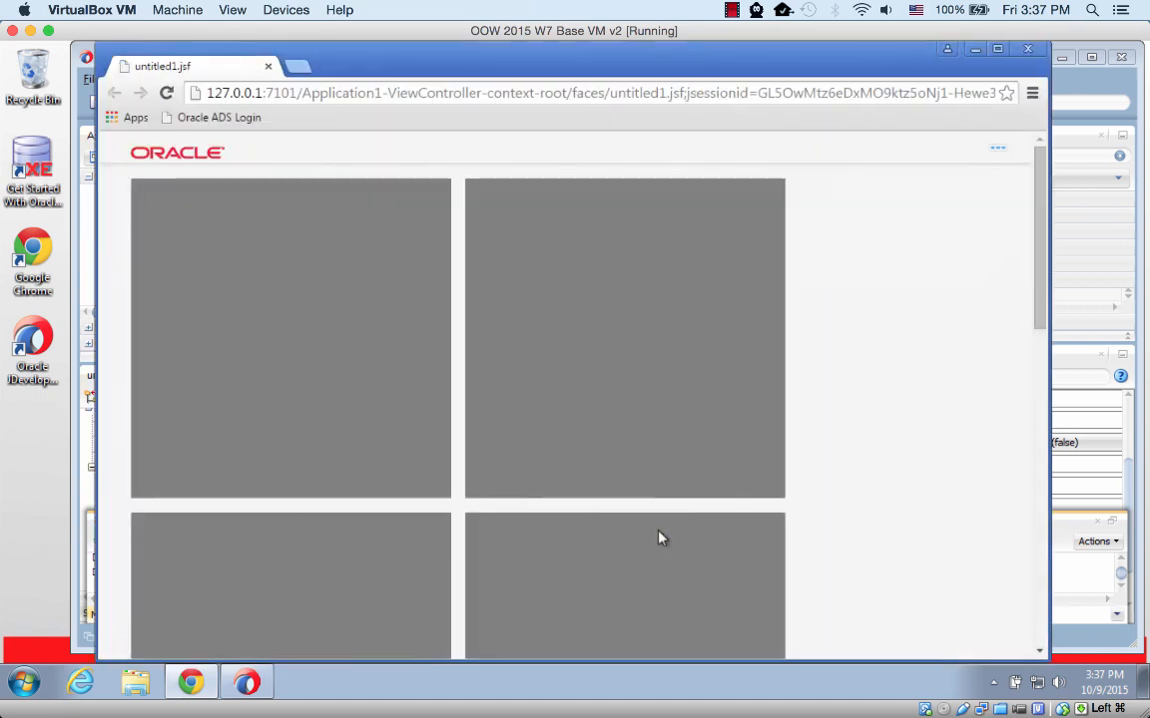
pyautogui.moveTo(391, 387)
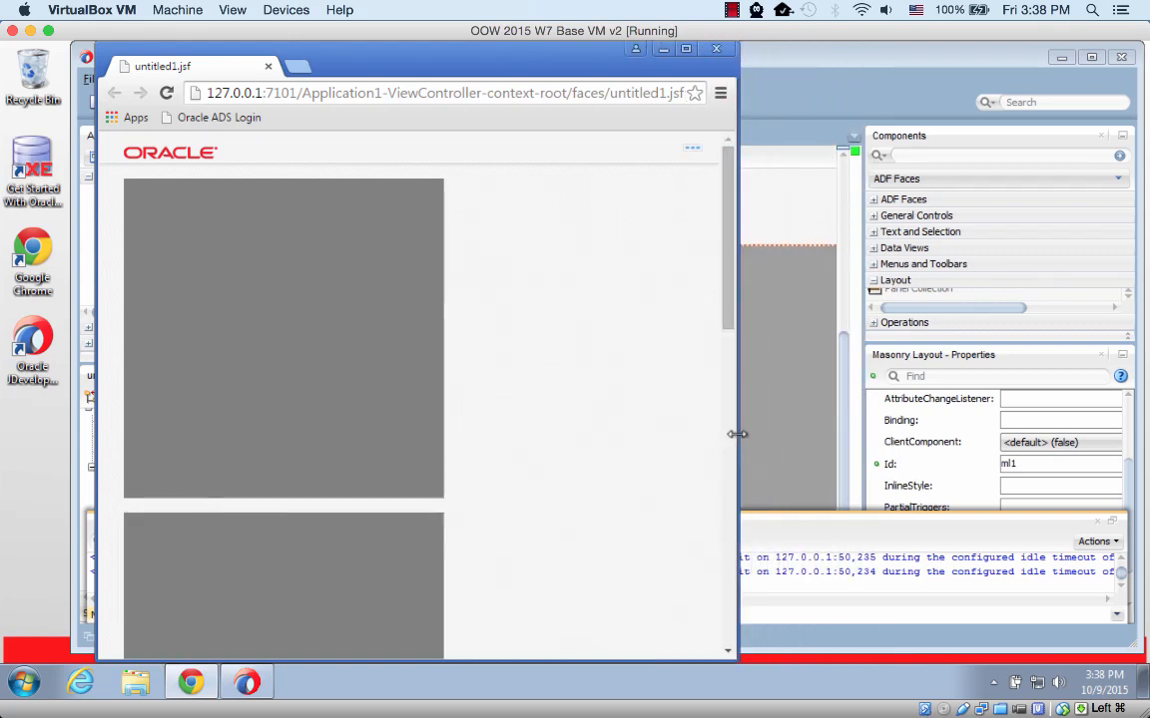
# Resize the Chrome window so the grey tiles reflow between one and two columns.
pyautogui.moveTo(737, 433); pyautogui.dragTo(623, 443)
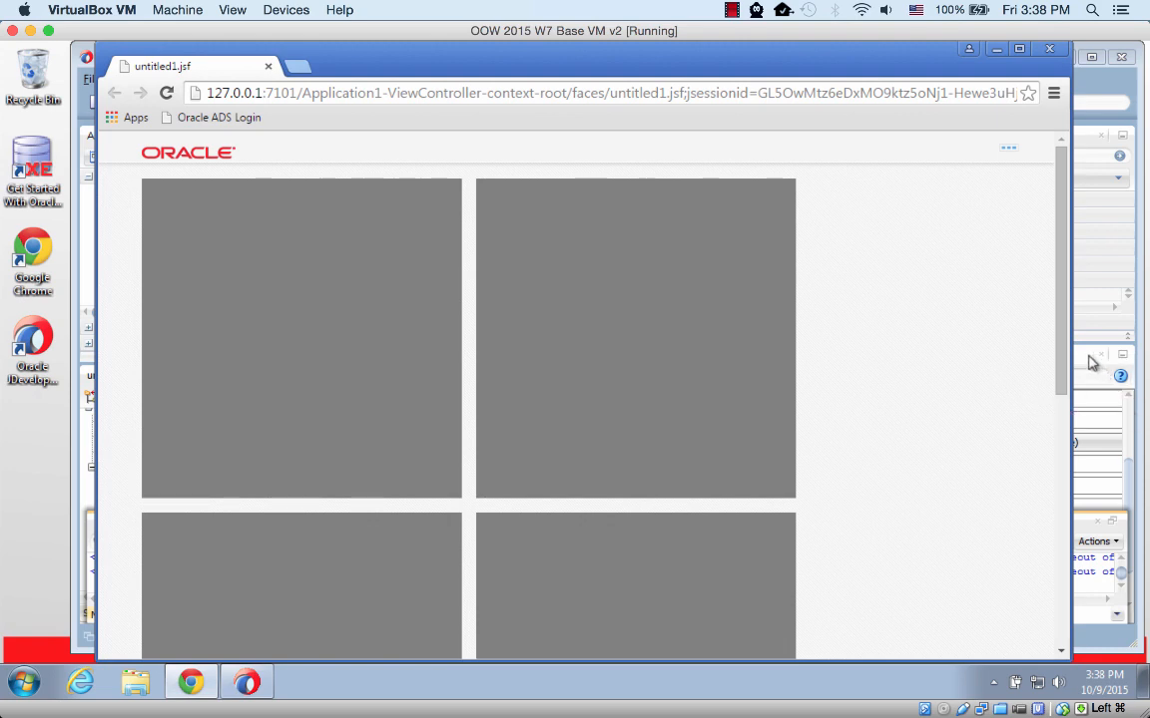
pyautogui.moveTo(1133, 475)
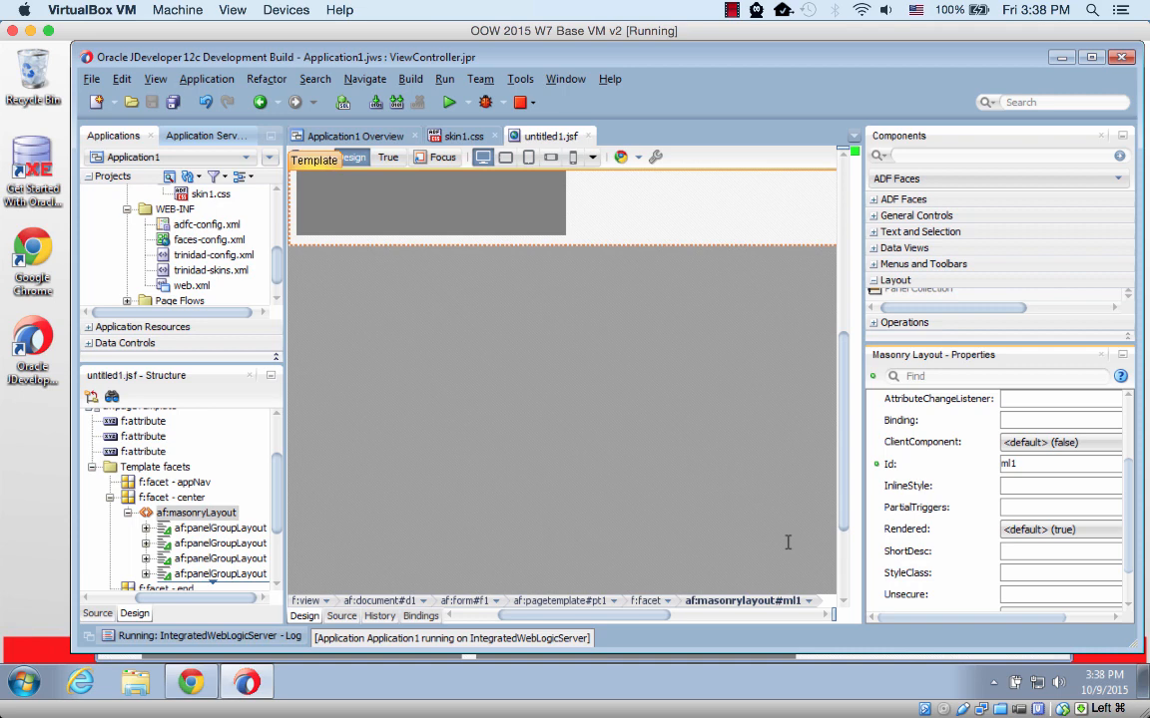
# Change individual tiles' size classes to AFMasonryTileSize2x1 and 3x1 via the Structure window.
pyautogui.click(219, 526)
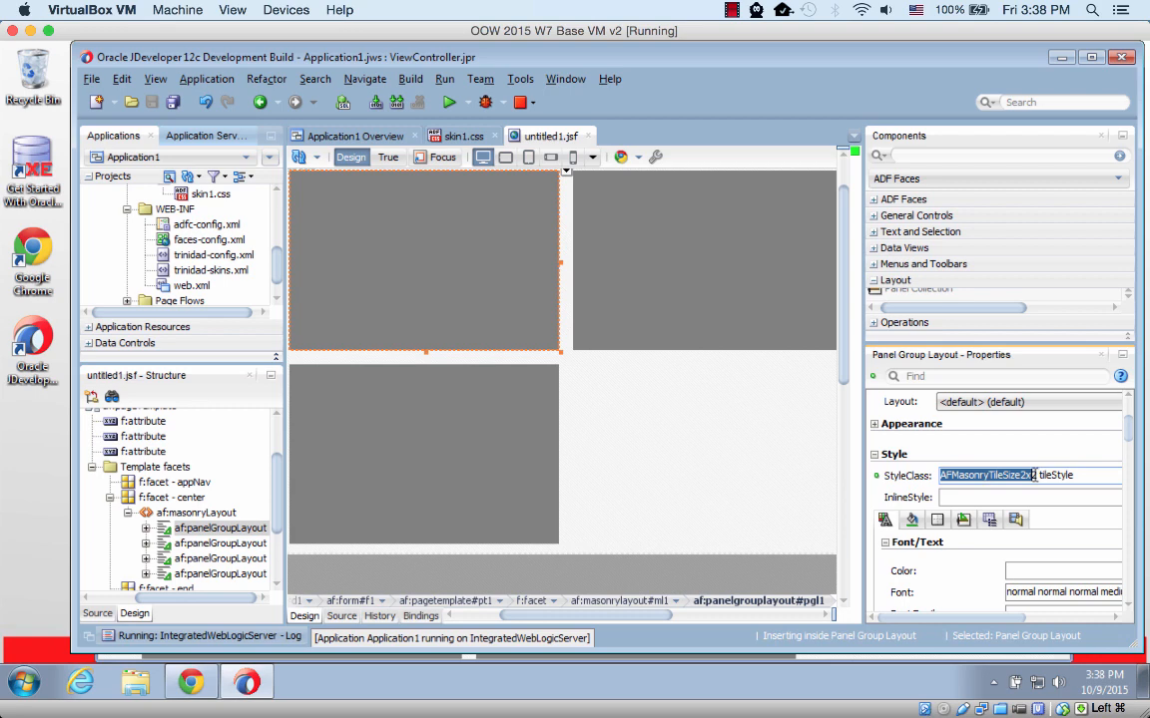
pyautogui.click(1034, 475)
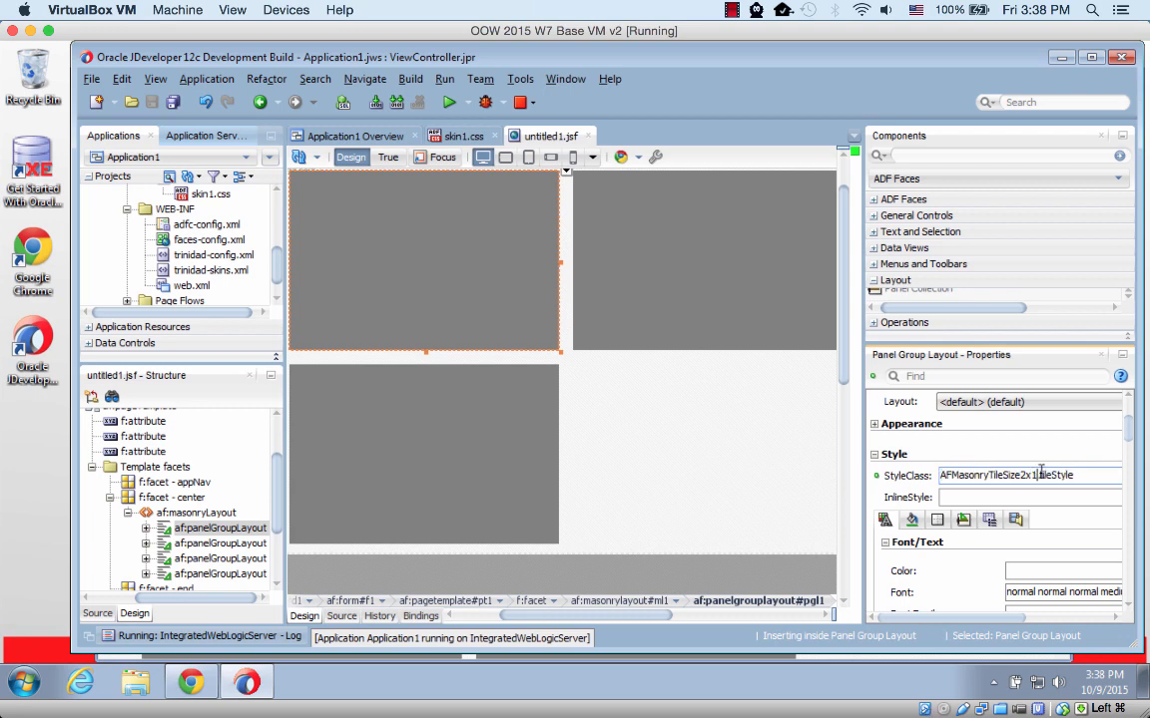
pyautogui.click(219, 543)
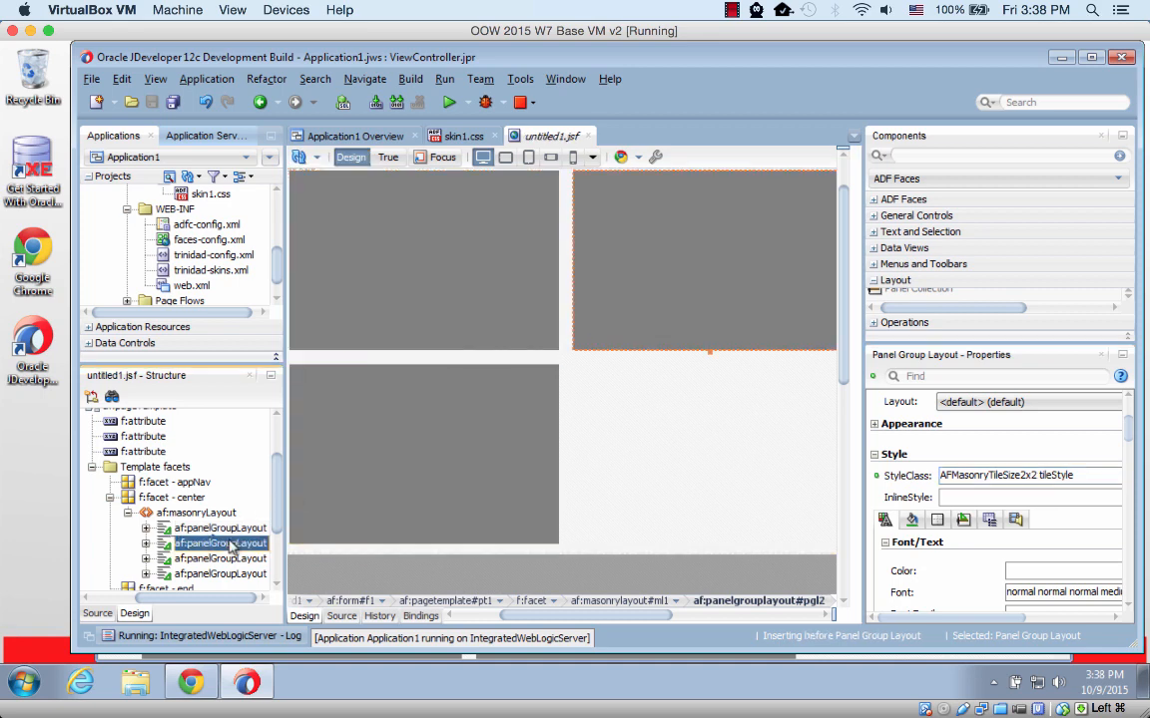
pyautogui.click(1028, 475)
pyautogui.write('1')
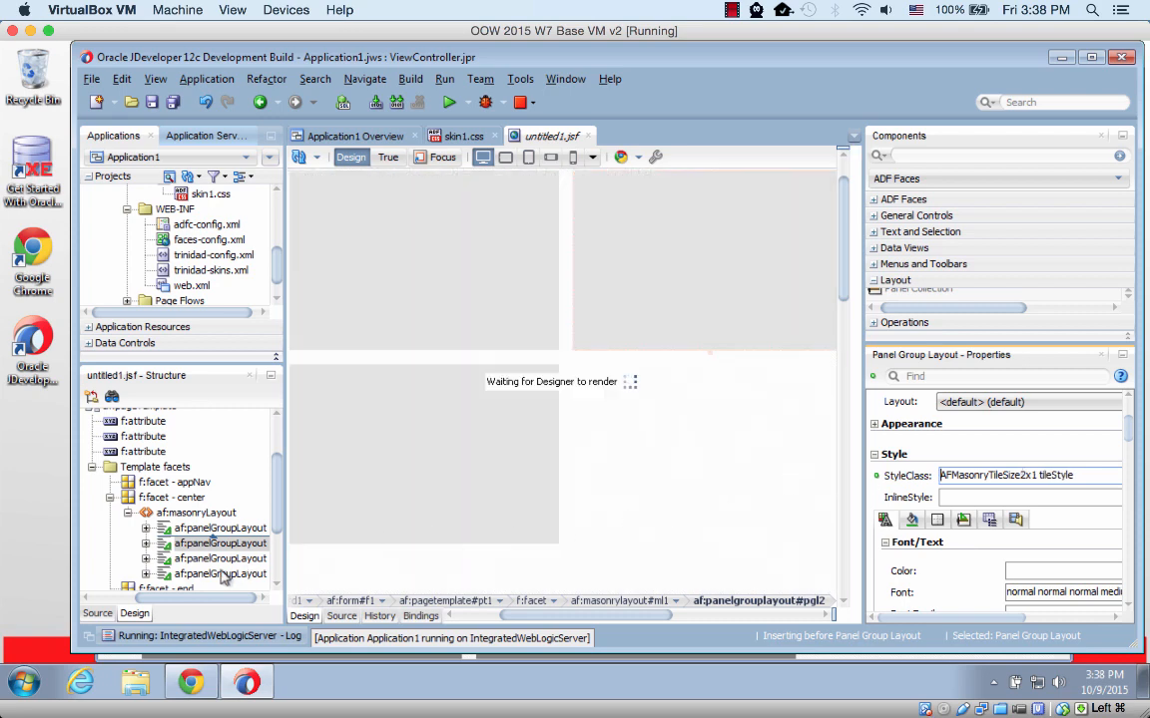
pyautogui.click(220, 559)
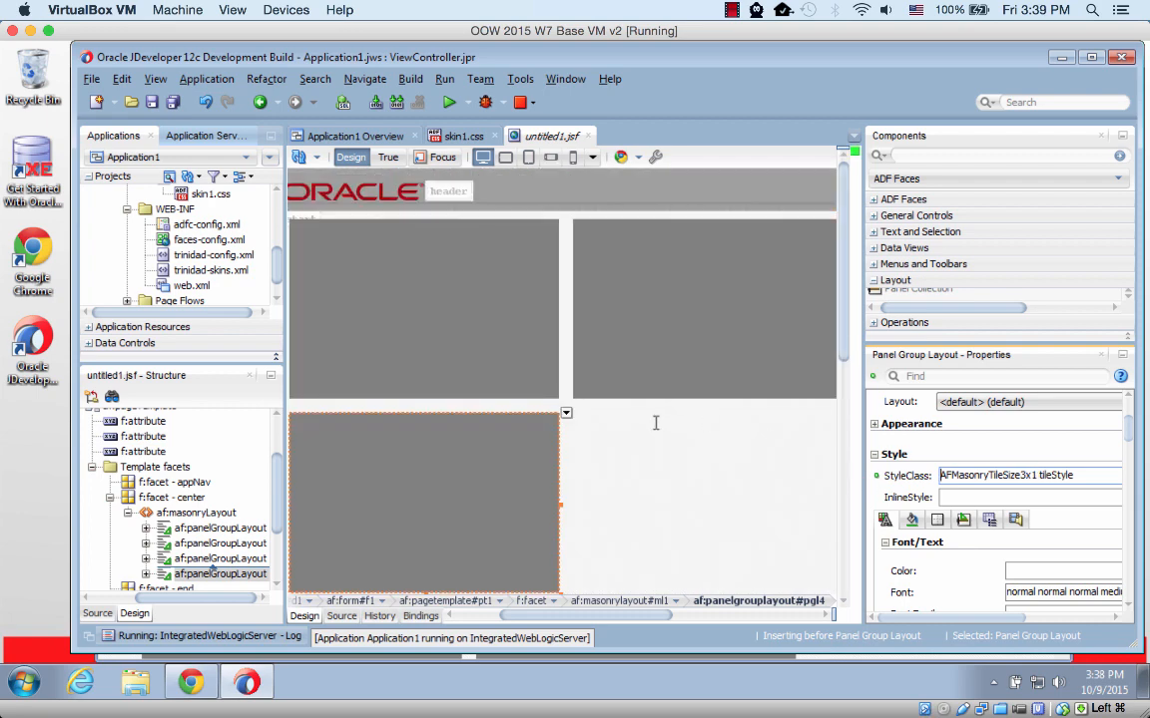
pyautogui.click(152, 102)
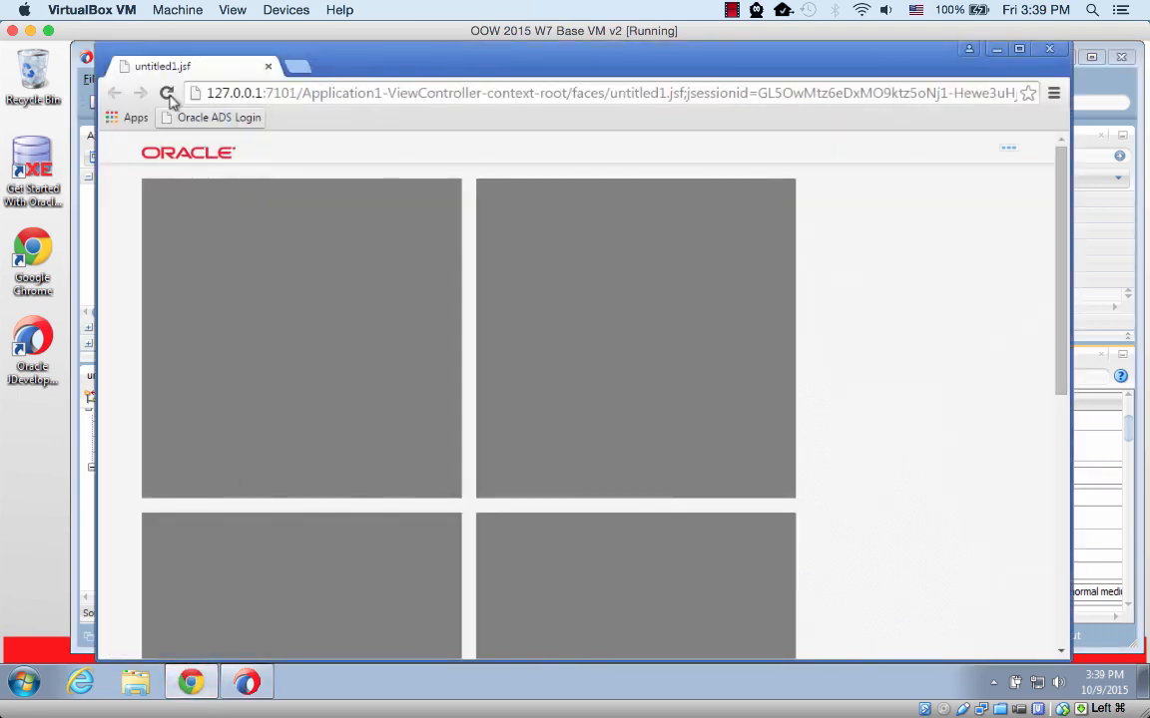
# Reload the running page in Chrome to show the tiles in their mixed sizes.
pyautogui.click(168, 94)
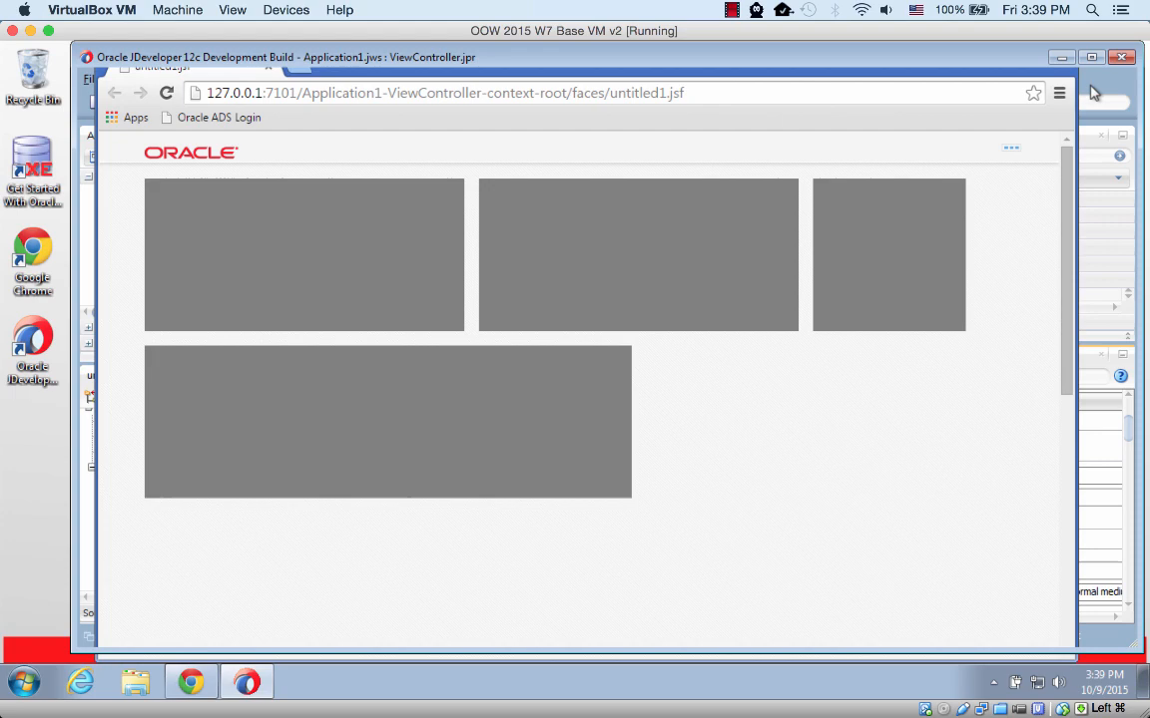
# Show the skin1.css editor with the tileStyle rule's gray background and black border.
pyautogui.click(461, 136)
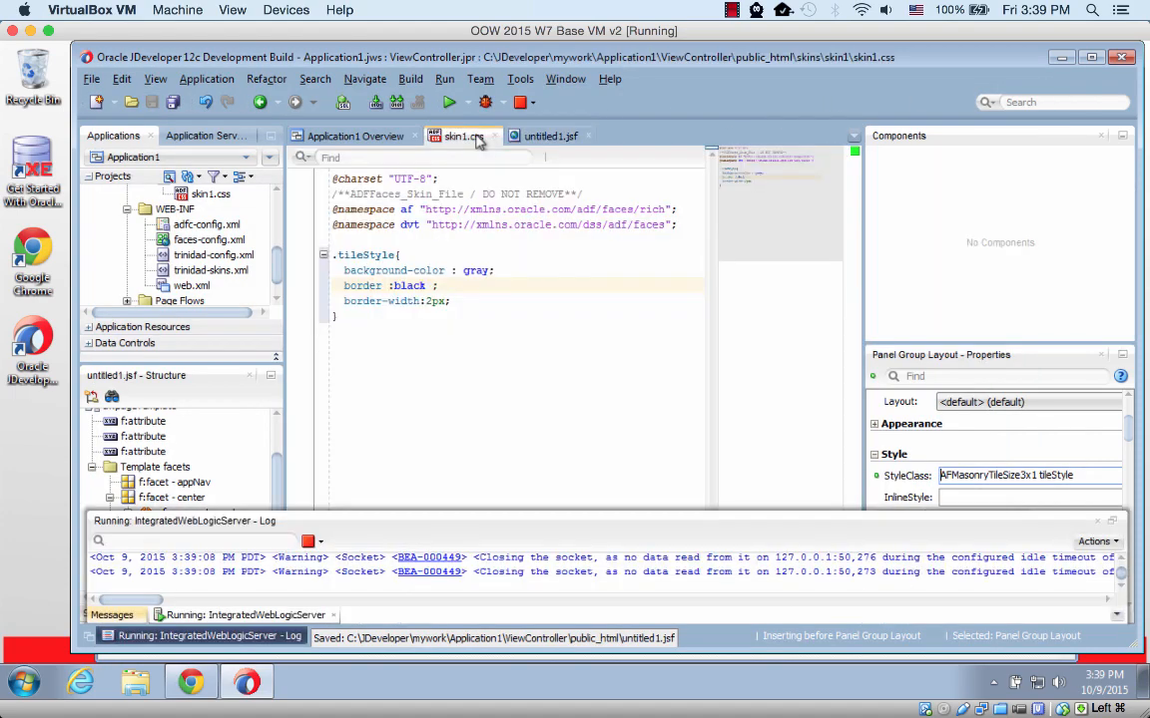
pyautogui.click(463, 136)
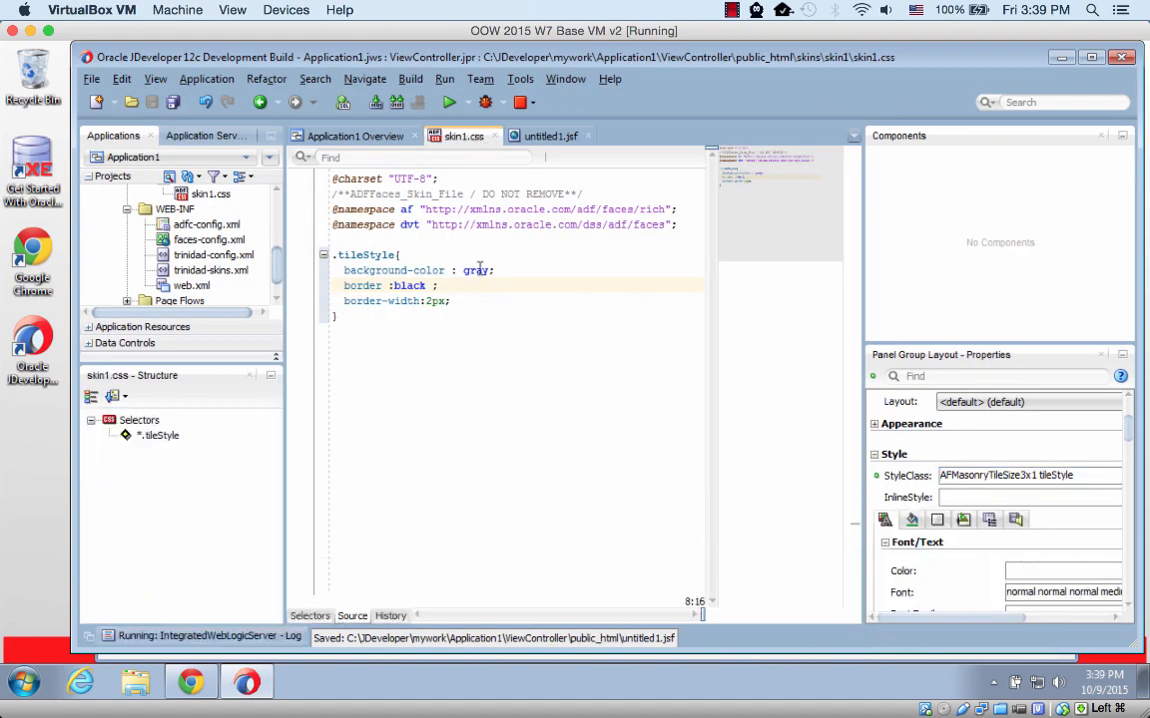